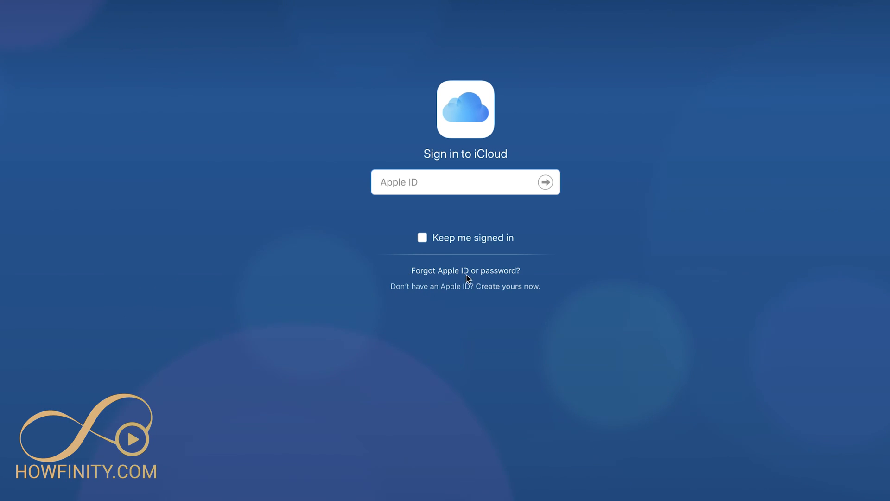
{"action": "mouse_move", "coordinate": [358, 226]}
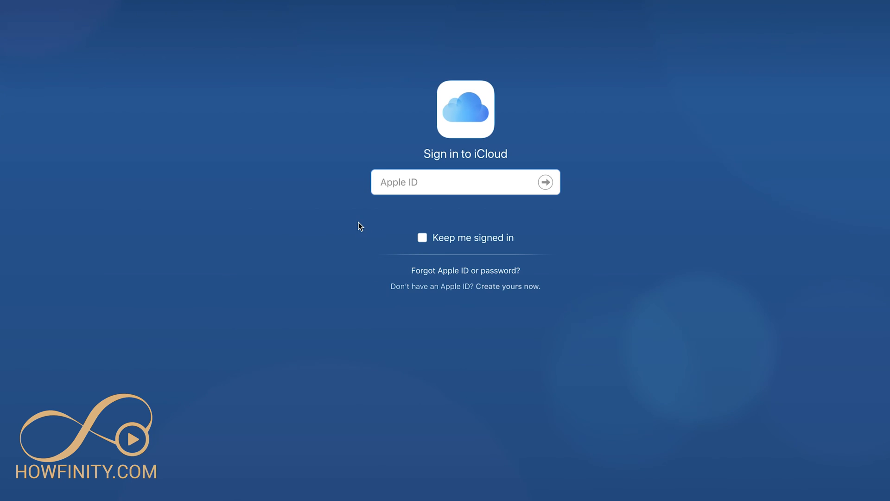
{"action": "mouse_move", "coordinate": [331, 229]}
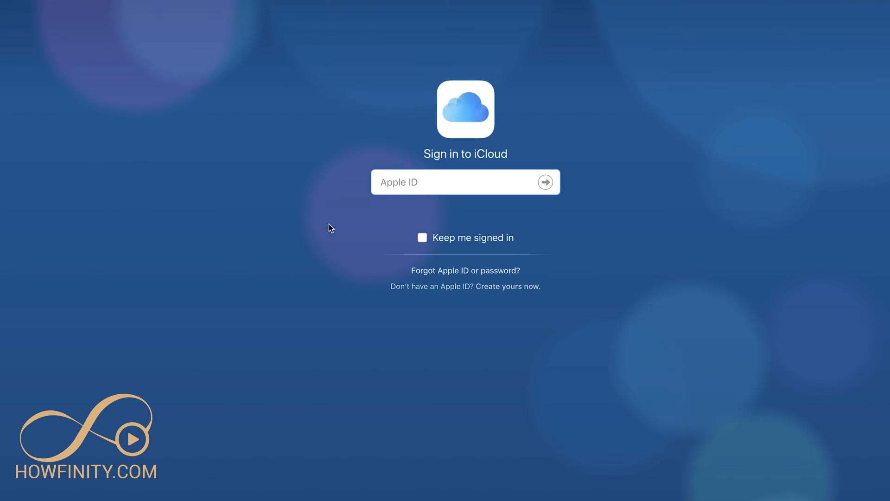
{"action": "mouse_move", "coordinate": [301, 186]}
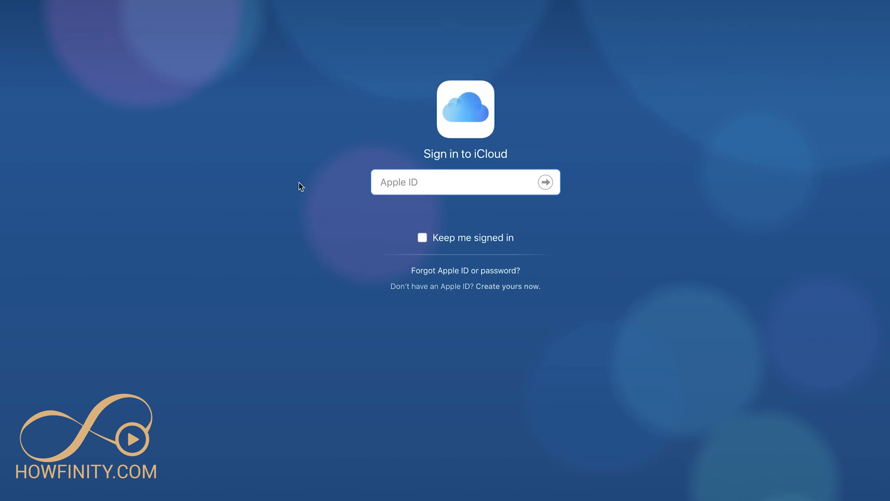
{"action": "mouse_move", "coordinate": [396, 332]}
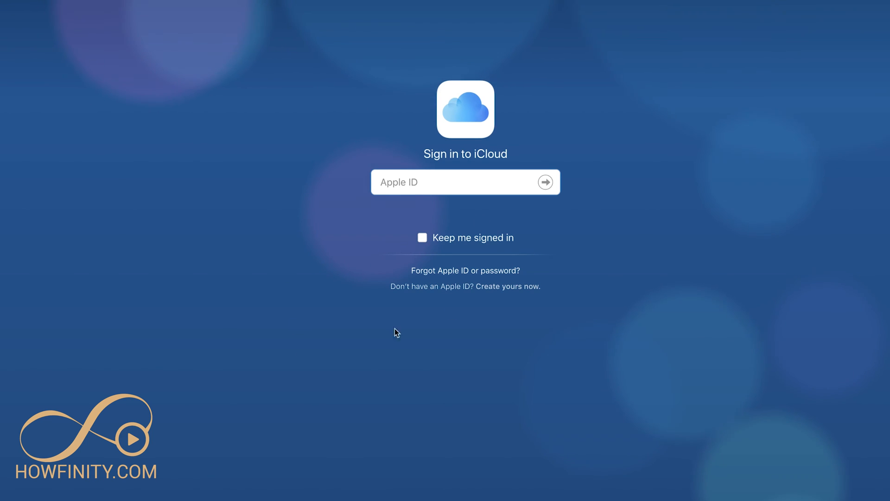
{"action": "mouse_move", "coordinate": [413, 331]}
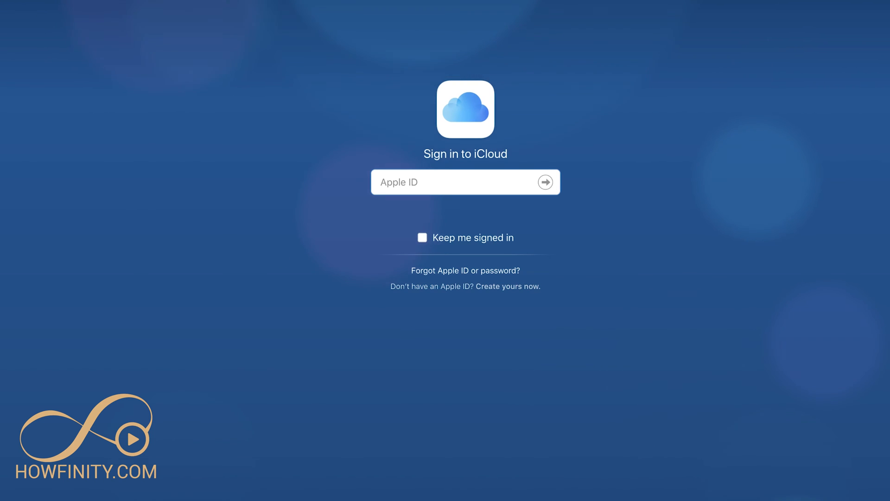
{"action": "mouse_move", "coordinate": [287, 209]}
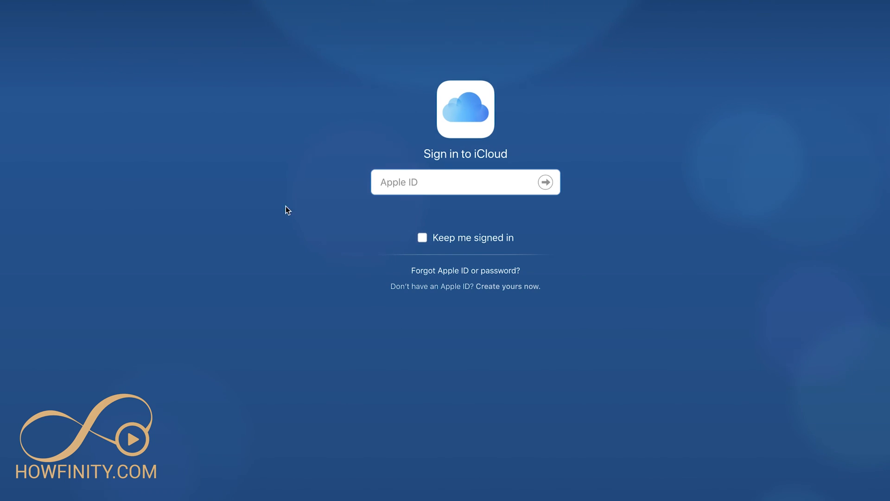
{"action": "mouse_move", "coordinate": [503, 195]}
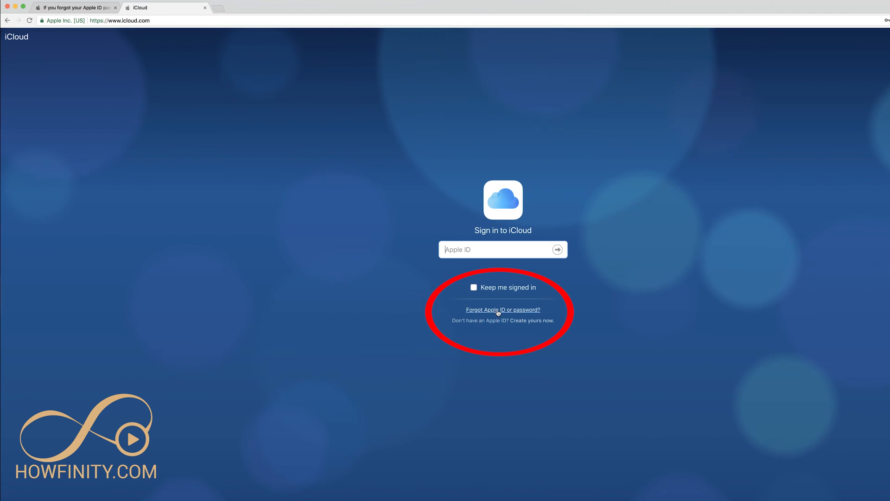
{"action": "left_click", "coordinate": [503, 310]}
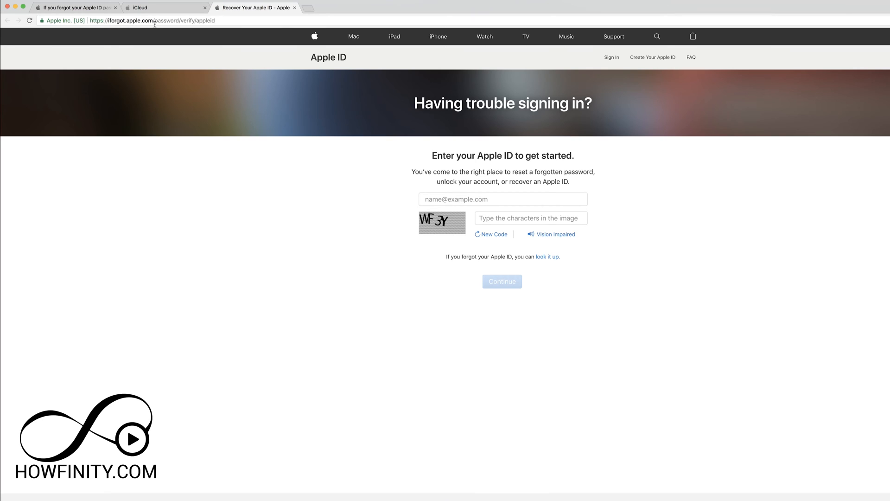
{"action": "mouse_move", "coordinate": [146, 27]}
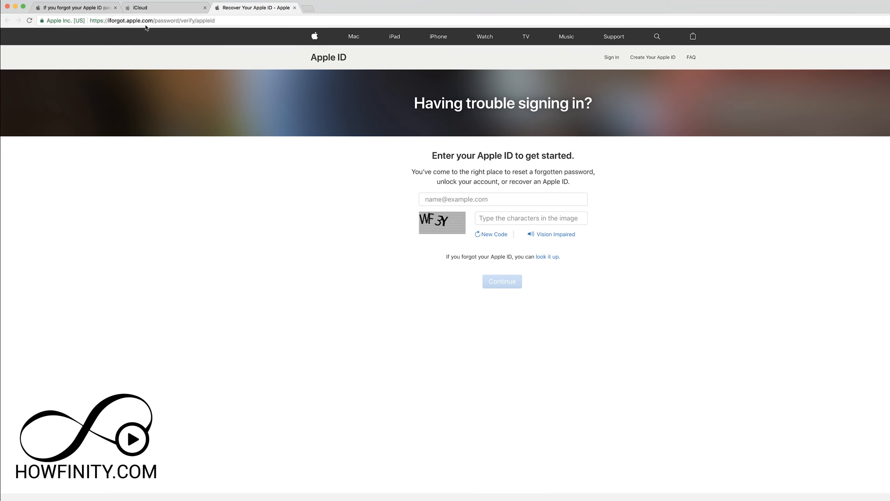
{"action": "left_click", "coordinate": [131, 20]}
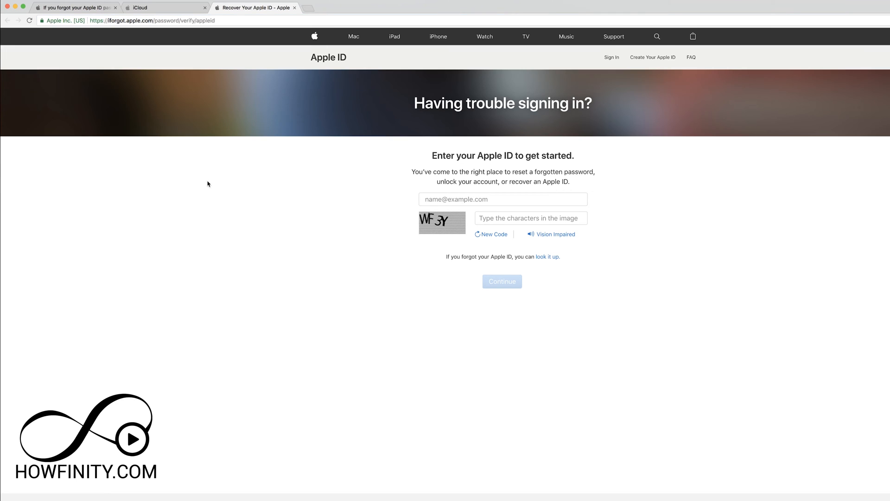
{"action": "mouse_move", "coordinate": [445, 197]}
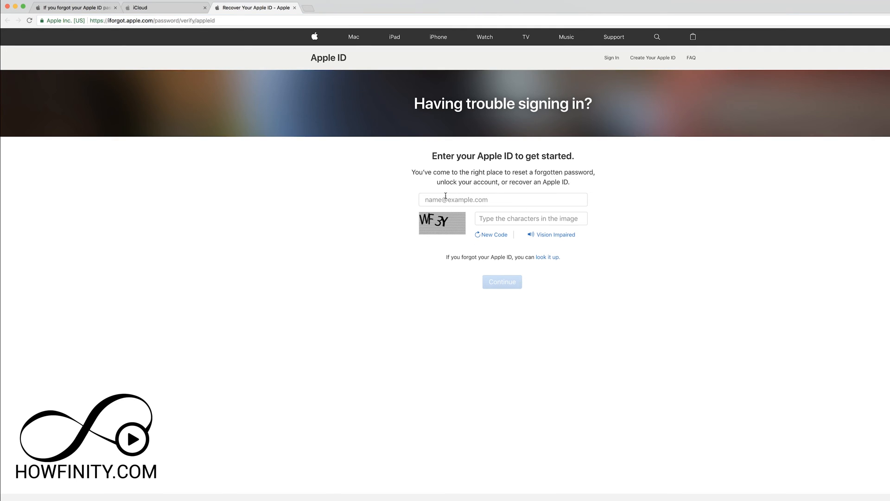
{"action": "left_click", "coordinate": [501, 198]}
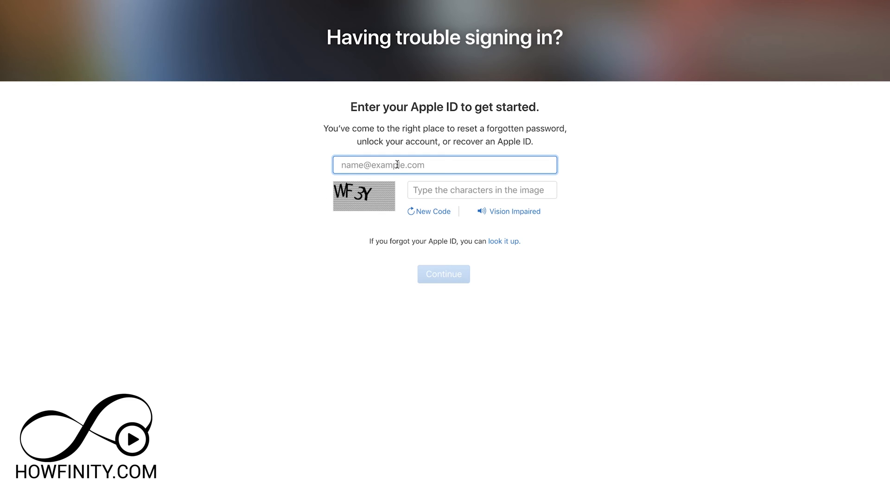
- Submit the entered Apple ID to reach the Confirm Phone Number step
{"action": "left_click", "coordinate": [444, 274]}
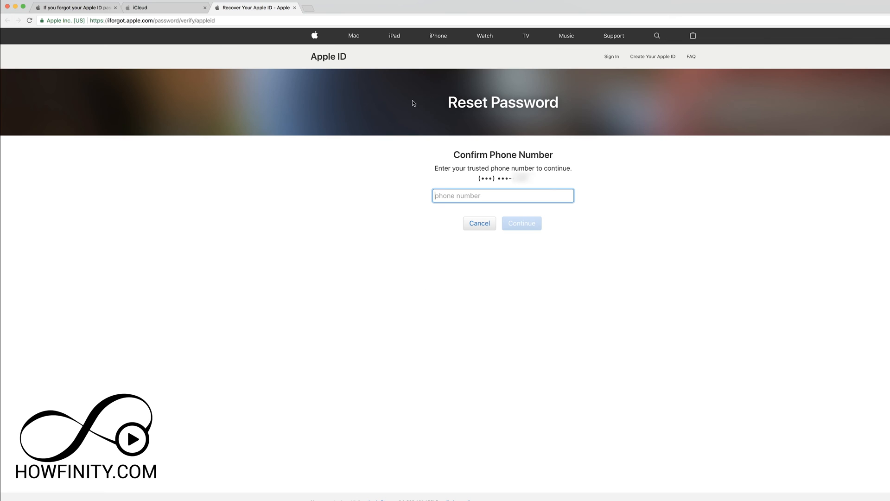
{"action": "mouse_move", "coordinate": [507, 263]}
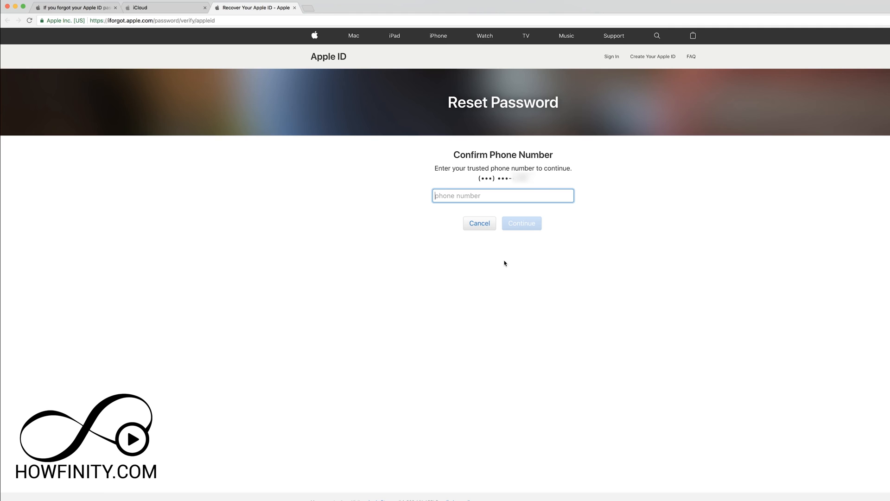
{"action": "mouse_move", "coordinate": [501, 246]}
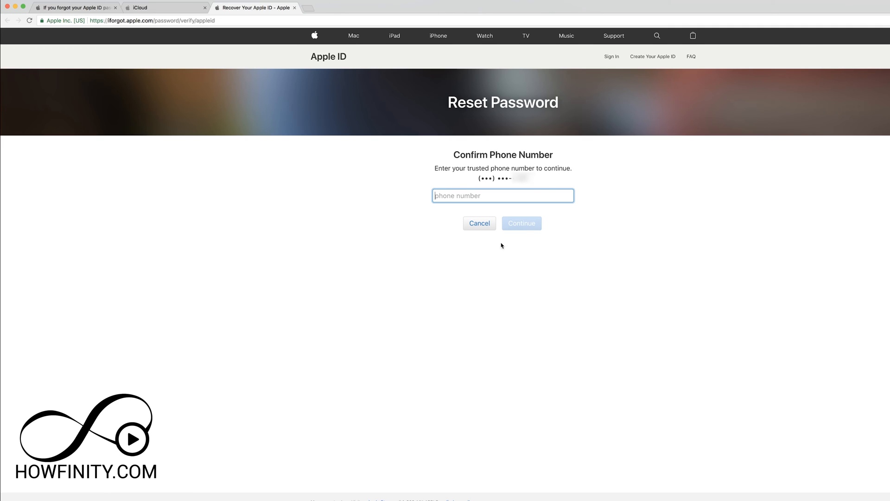
{"action": "left_click", "coordinate": [74, 7]}
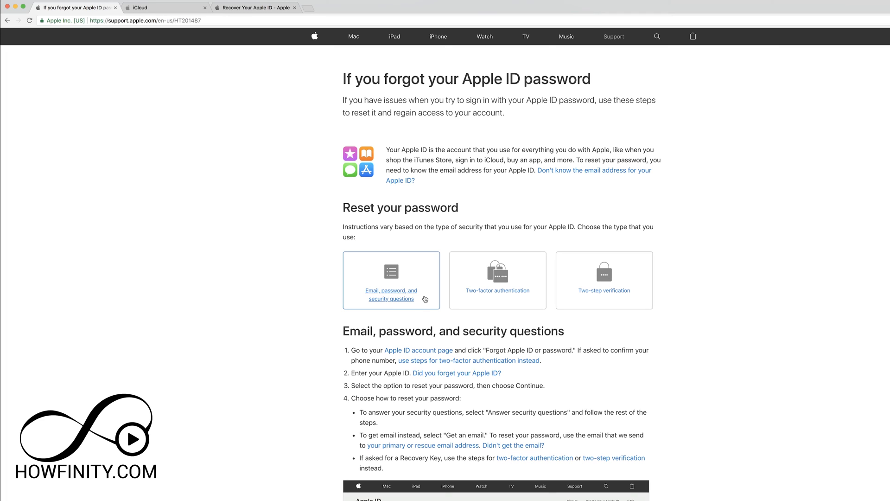
{"action": "mouse_move", "coordinate": [421, 298]}
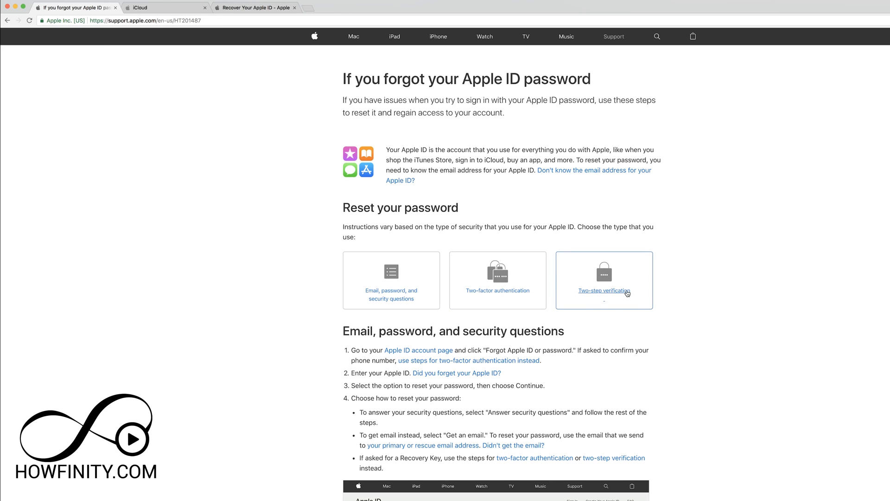
{"action": "mouse_move", "coordinate": [617, 300]}
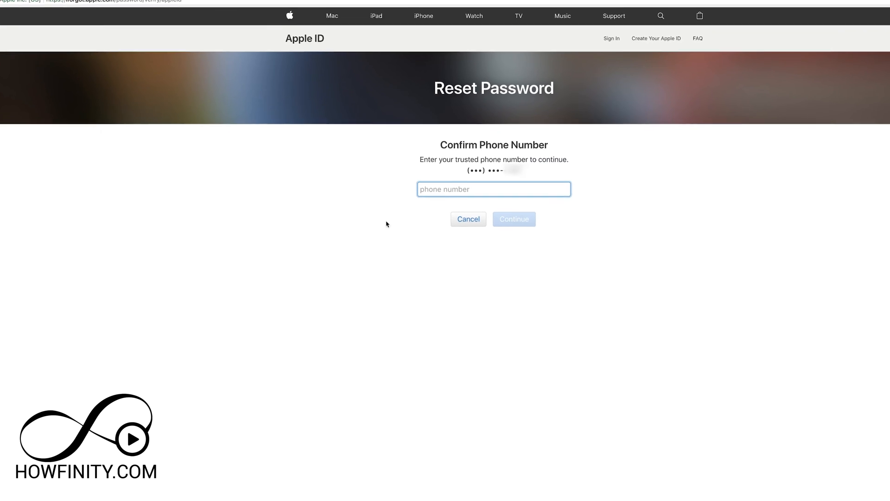
{"action": "scroll", "scroll_direction": "down", "scroll_amount": 3}
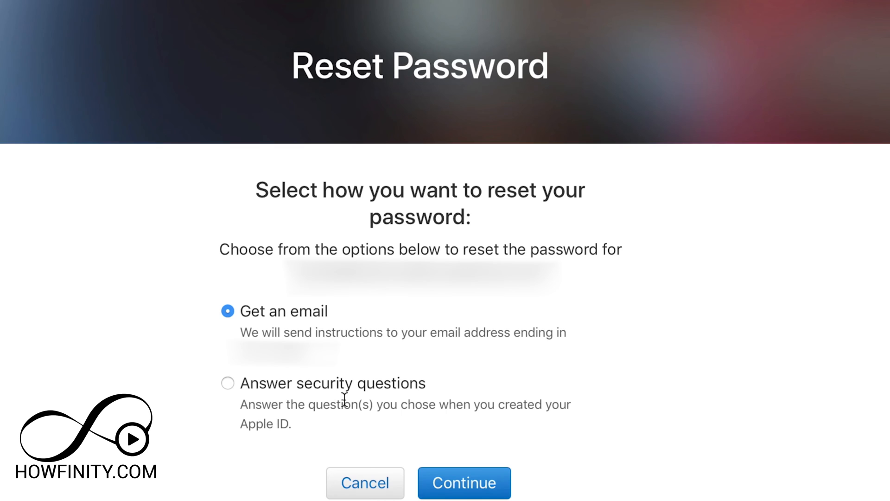
{"action": "left_click", "coordinate": [464, 483]}
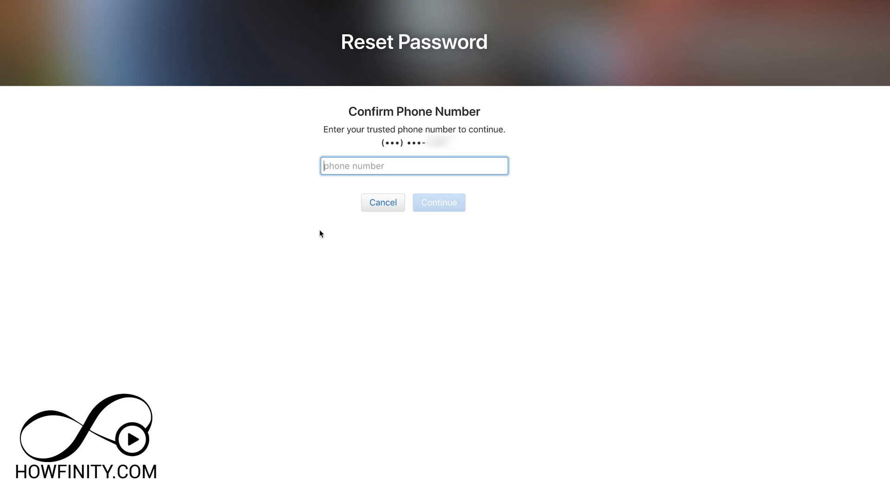
{"action": "mouse_move", "coordinate": [404, 128]}
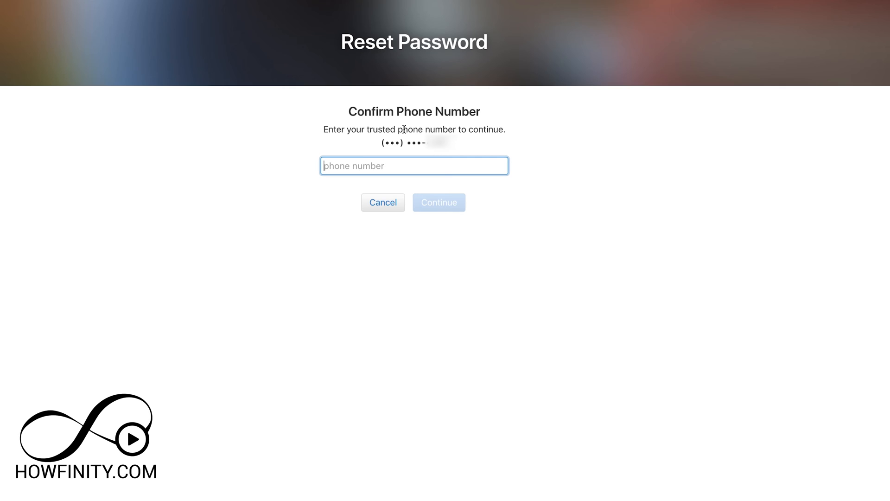
{"action": "mouse_move", "coordinate": [379, 275]}
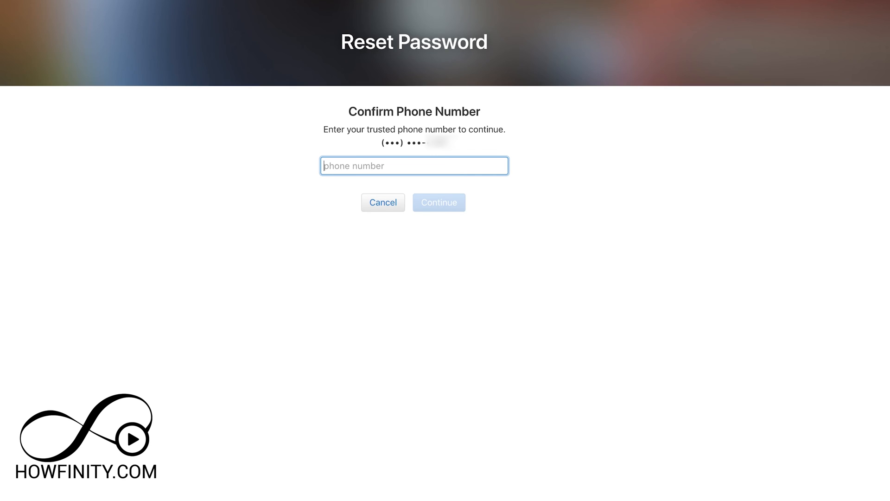
{"action": "left_click", "coordinate": [74, 8]}
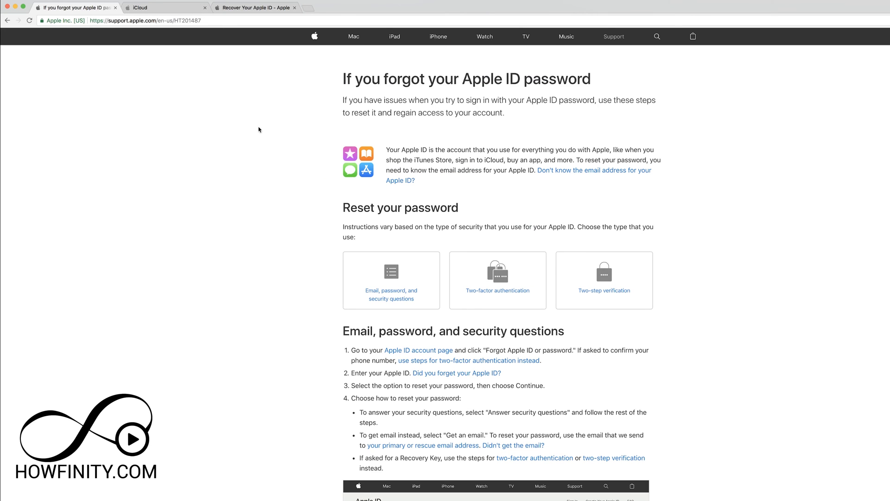
{"action": "mouse_move", "coordinate": [290, 277]}
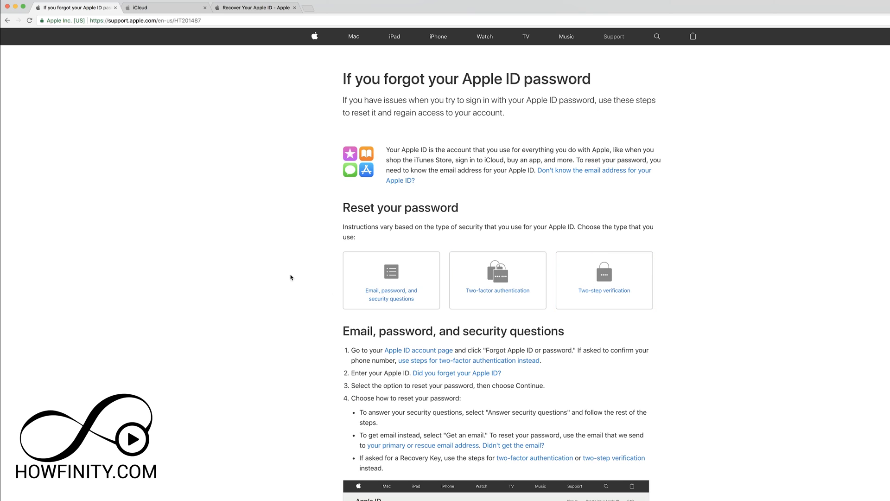
{"action": "mouse_move", "coordinate": [278, 52]}
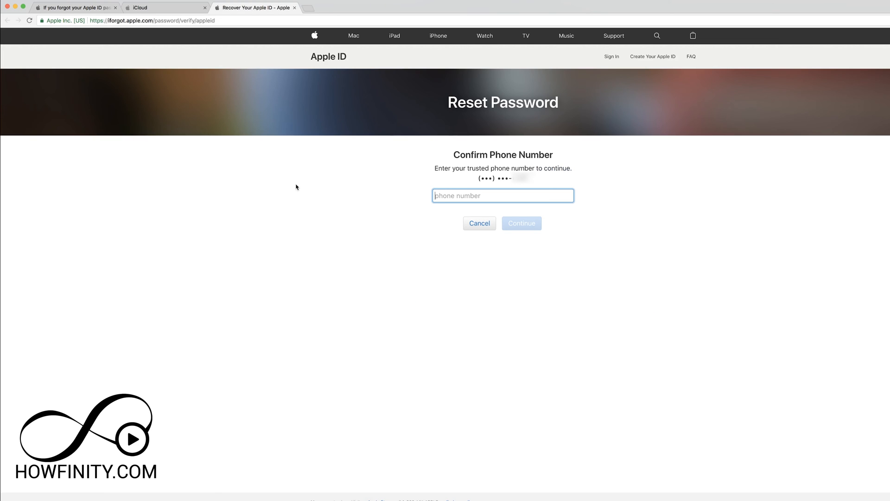
{"action": "left_click", "coordinate": [74, 7]}
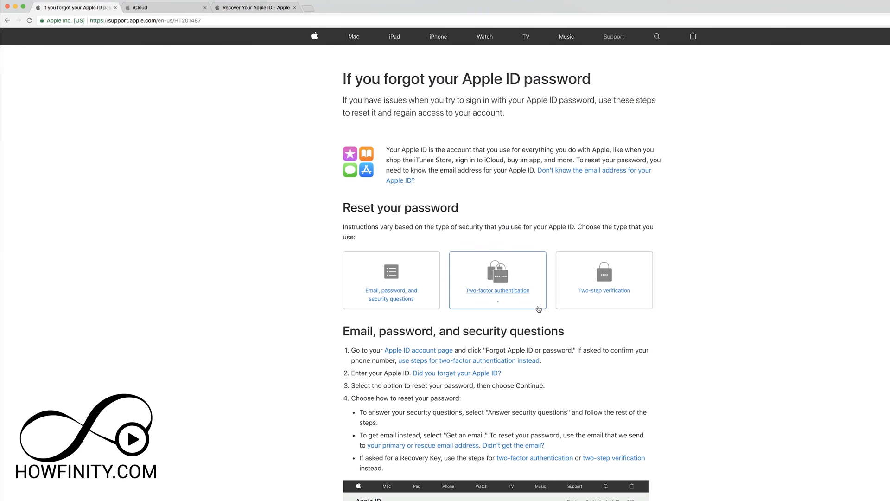
{"action": "left_click", "coordinate": [498, 291]}
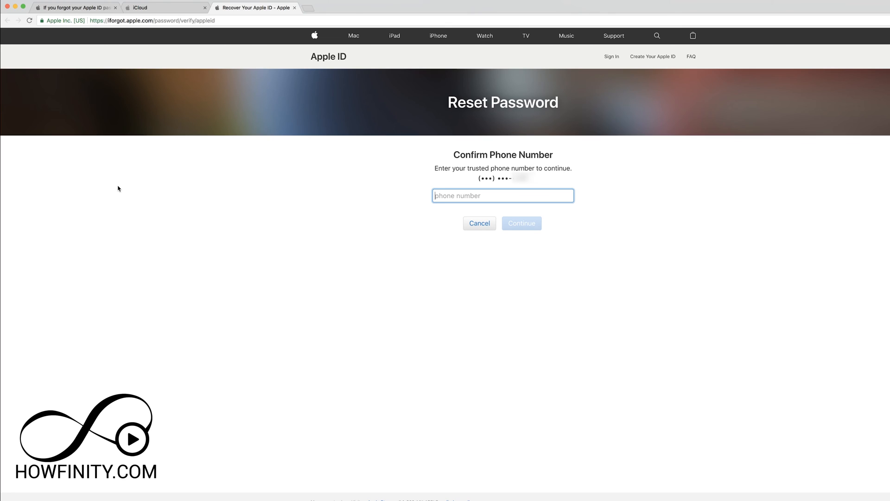
- Confirm the trusted phone number, enter the verification code, reset the password, then go to account
{"action": "left_click", "coordinate": [521, 222]}
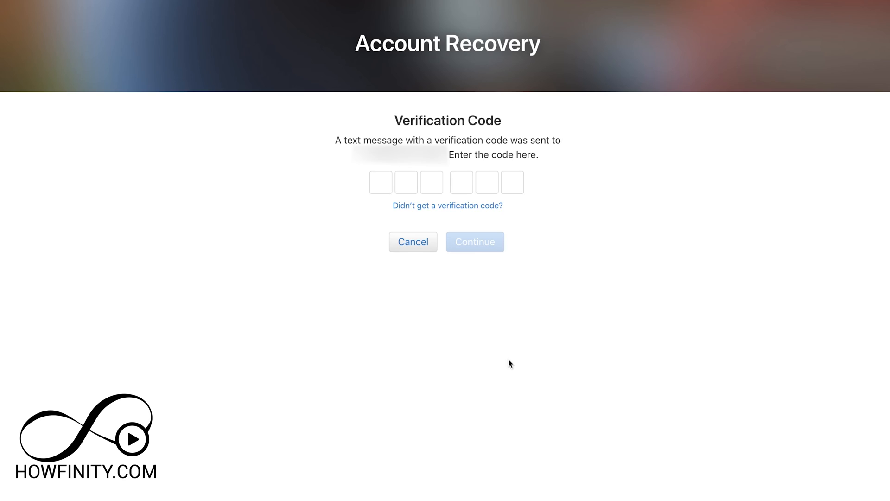
{"action": "left_click", "coordinate": [381, 181]}
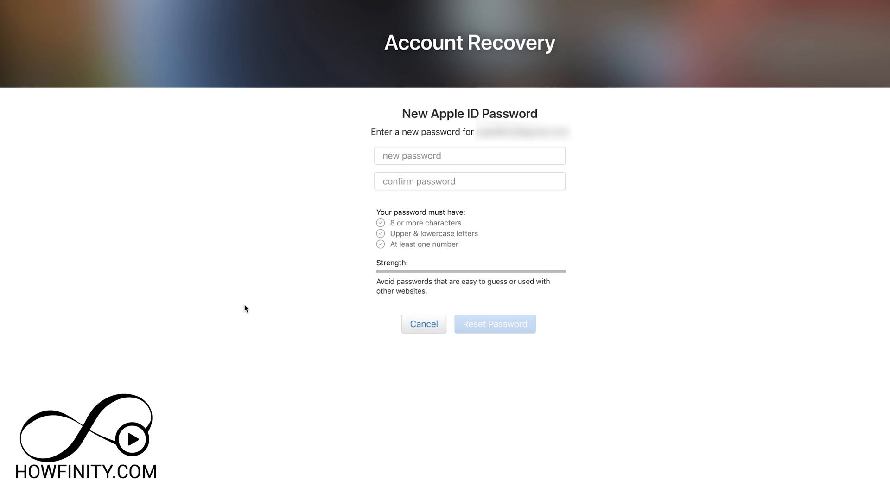
{"action": "left_click", "coordinate": [494, 324]}
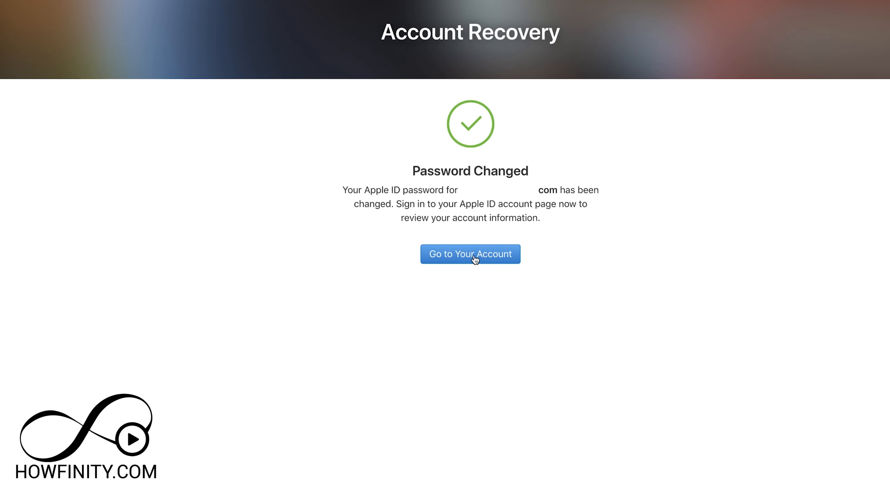
{"action": "left_click", "coordinate": [470, 253]}
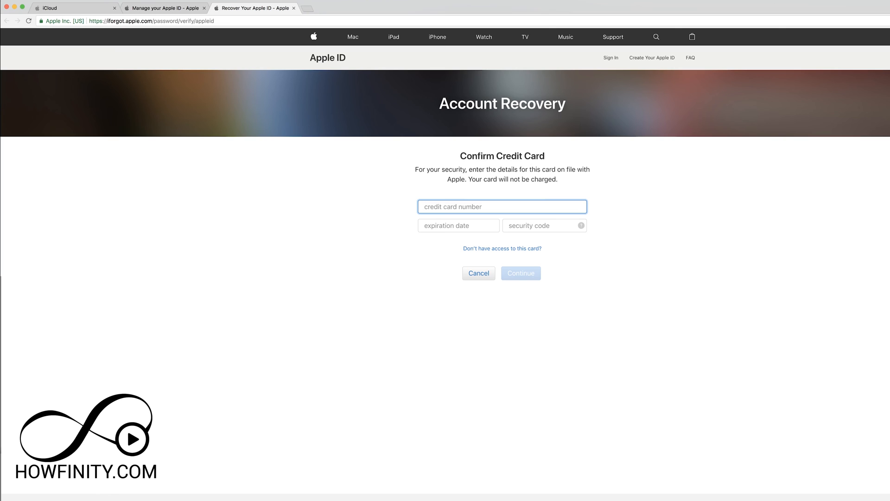
{"action": "mouse_move", "coordinate": [502, 248]}
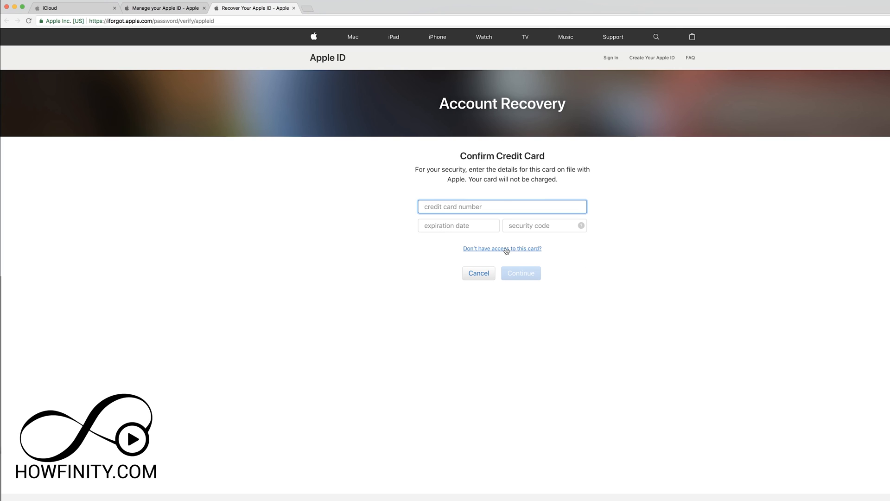
- Request account recovery without card access, then close the Recover Your Apple ID tab
{"action": "left_click", "coordinate": [502, 248]}
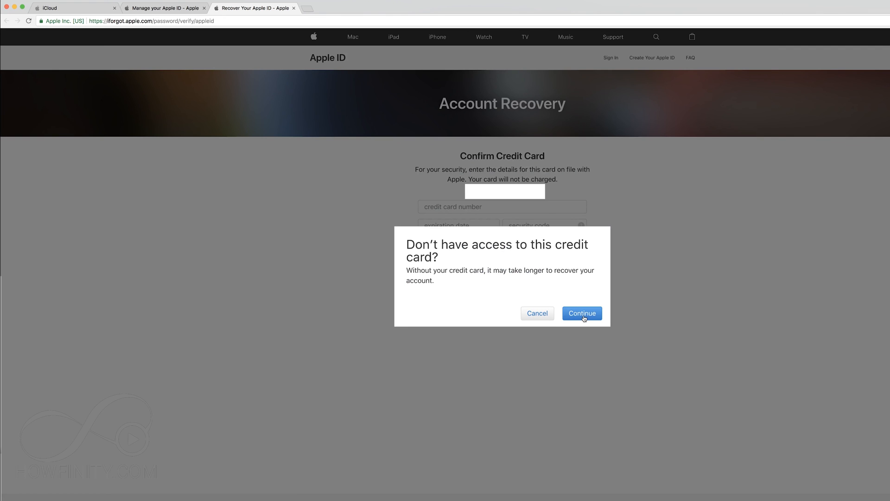
{"action": "left_click", "coordinate": [581, 312]}
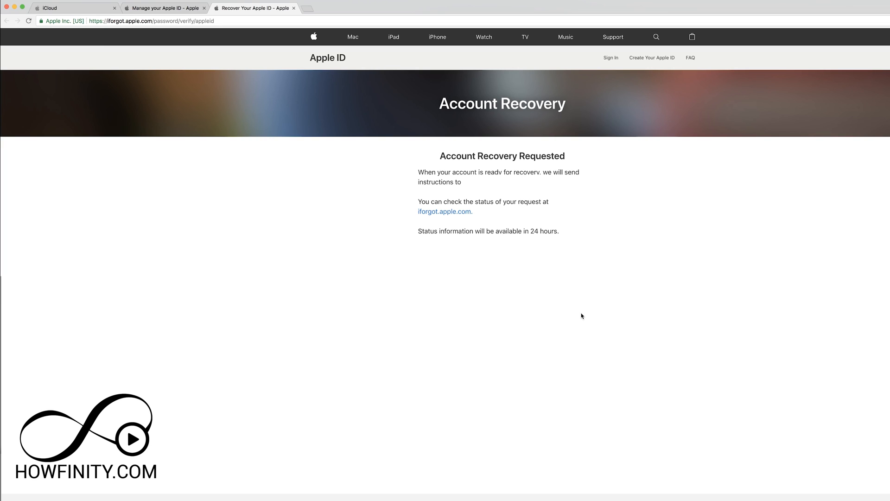
{"action": "mouse_move", "coordinate": [541, 310]}
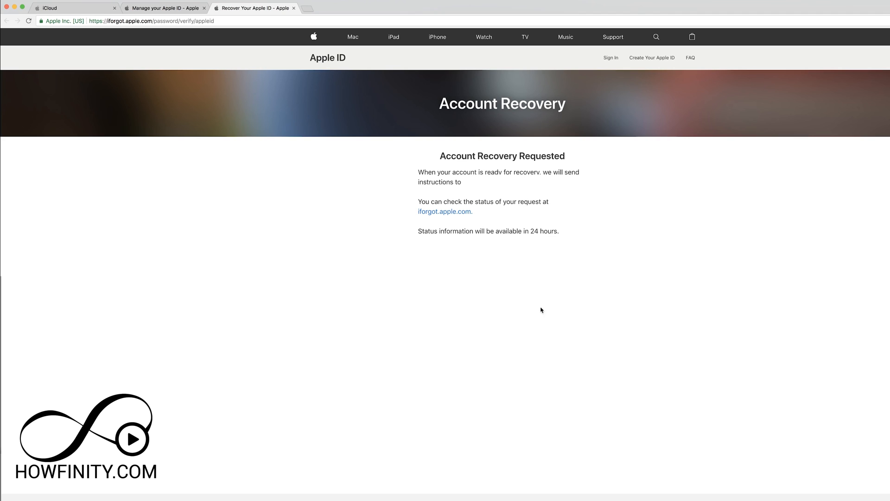
{"action": "mouse_move", "coordinate": [478, 335]}
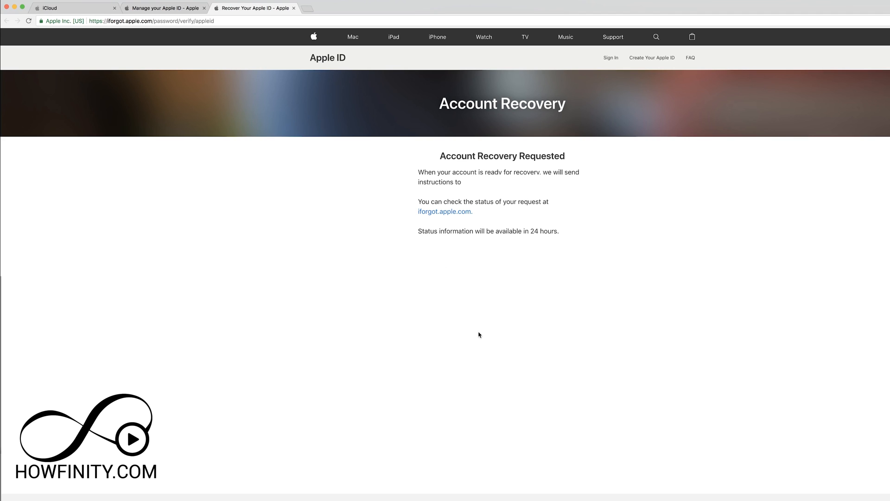
{"action": "mouse_move", "coordinate": [475, 305]}
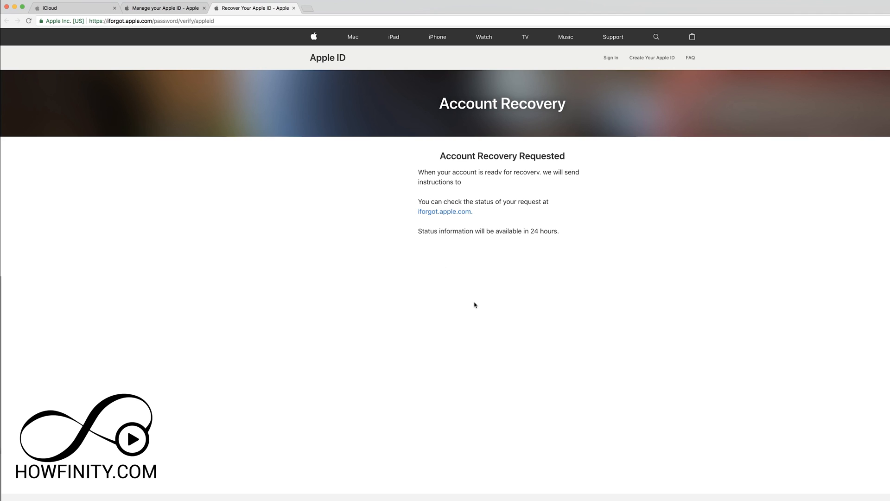
{"action": "mouse_move", "coordinate": [359, 174]}
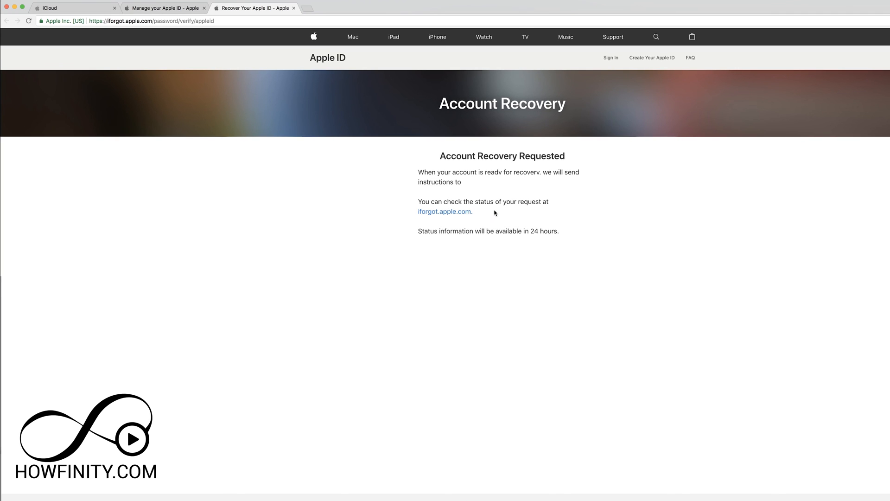
{"action": "mouse_move", "coordinate": [522, 374]}
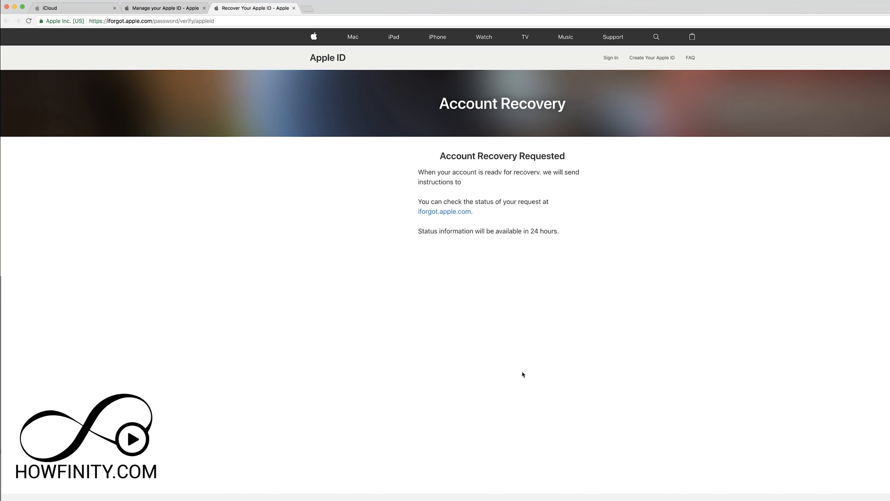
{"action": "left_click", "coordinate": [293, 8]}
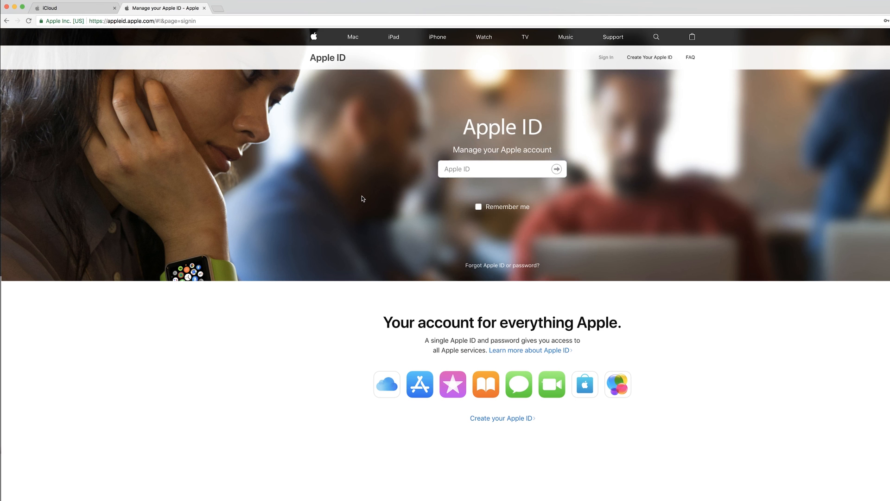